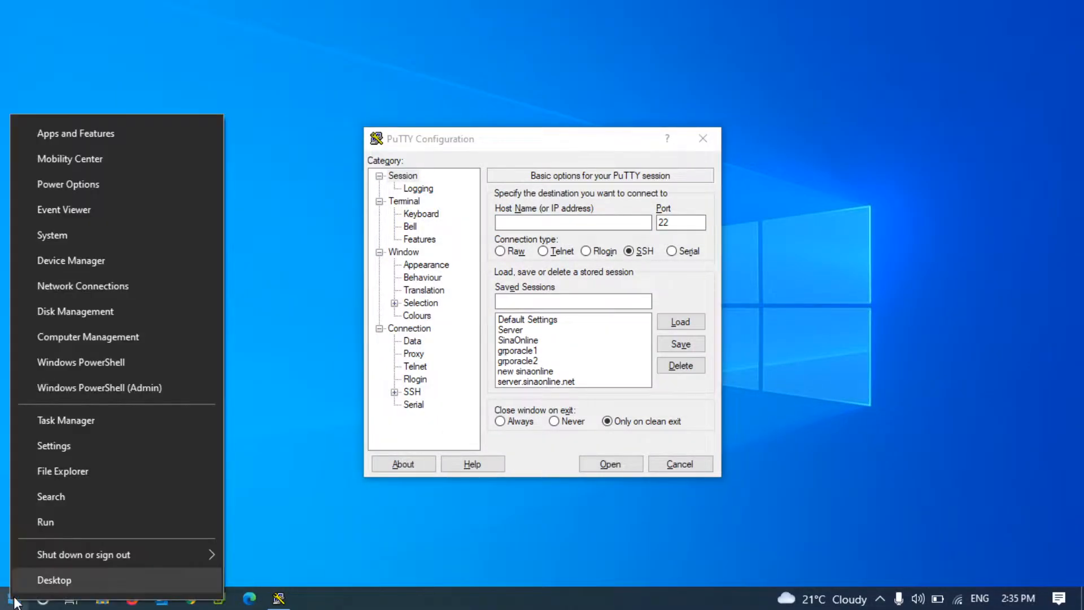
pyautogui.moveTo(83, 286)
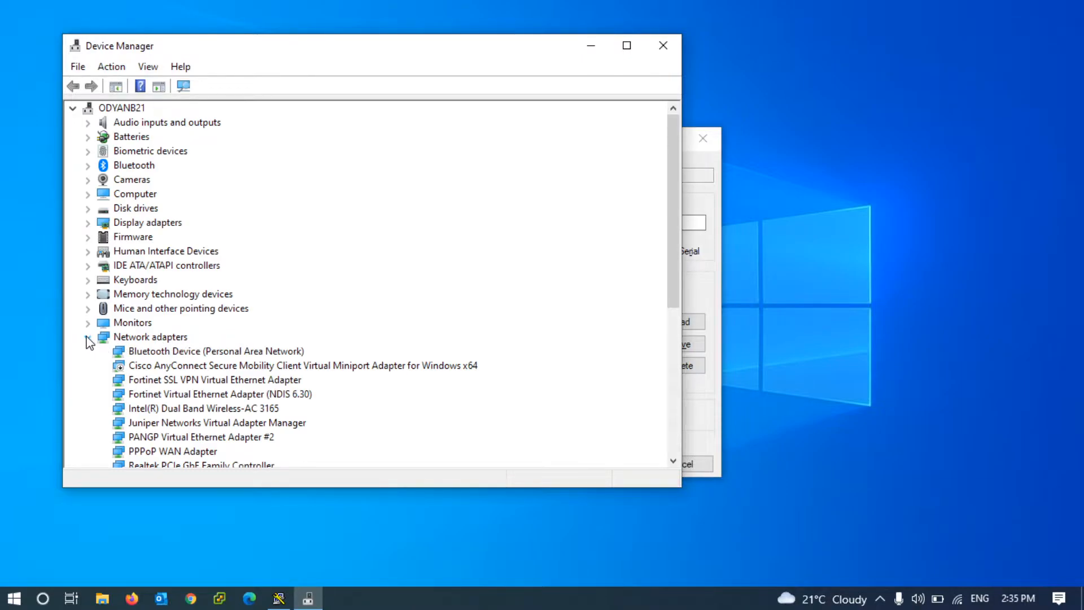
# Collapse Network adapters and expand Ports (COM & LPT) in Device Manager
pyautogui.click(88, 337)
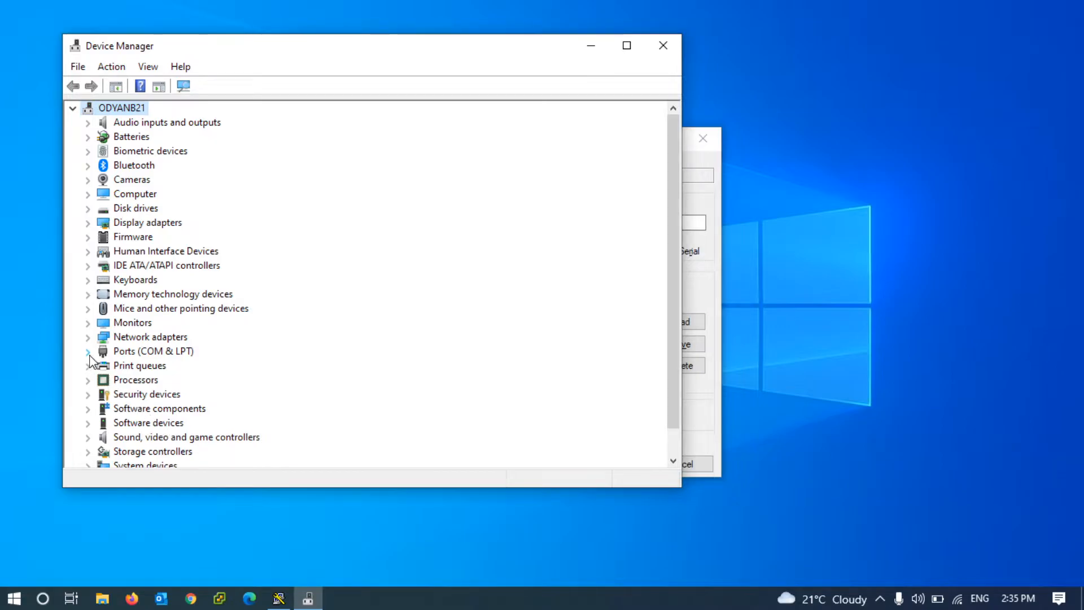
pyautogui.click(88, 351)
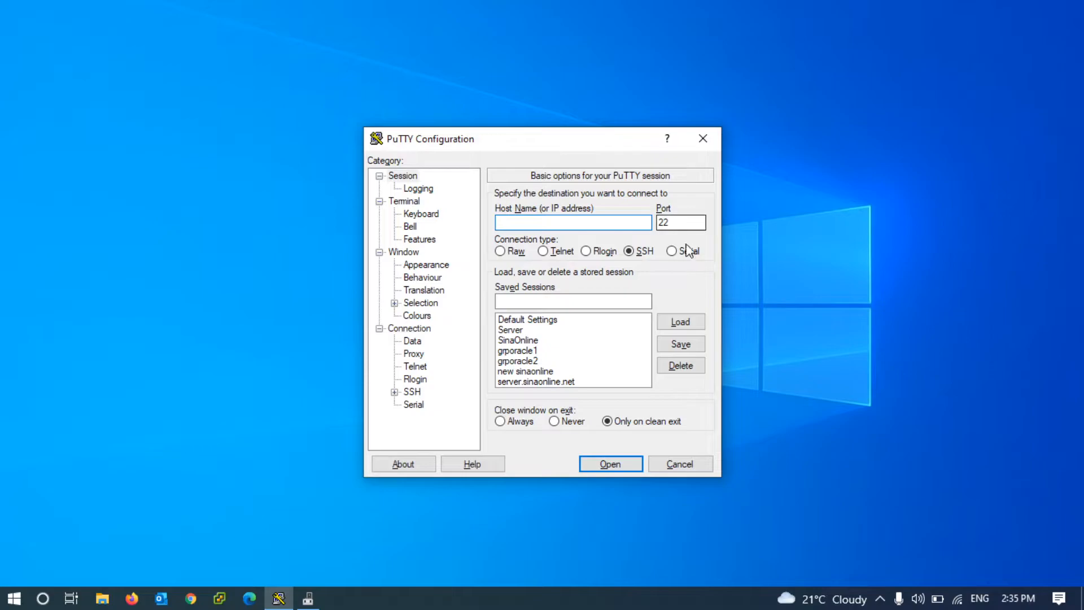
# Open a Serial connection on COM5 at speed 9600
pyautogui.click(672, 250)
pyautogui.write('COM5')
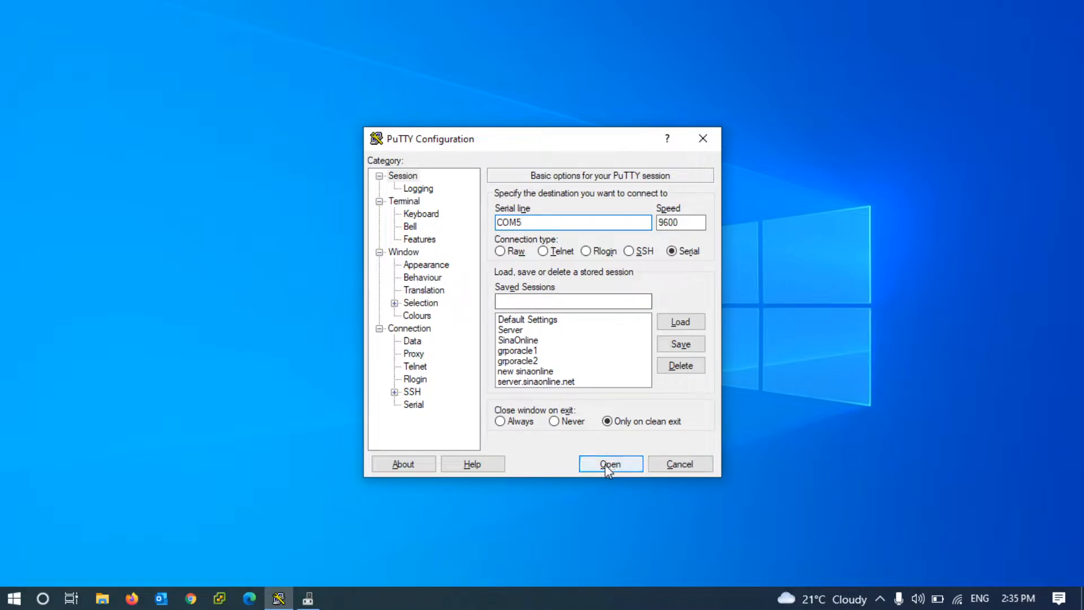
pyautogui.click(610, 463)
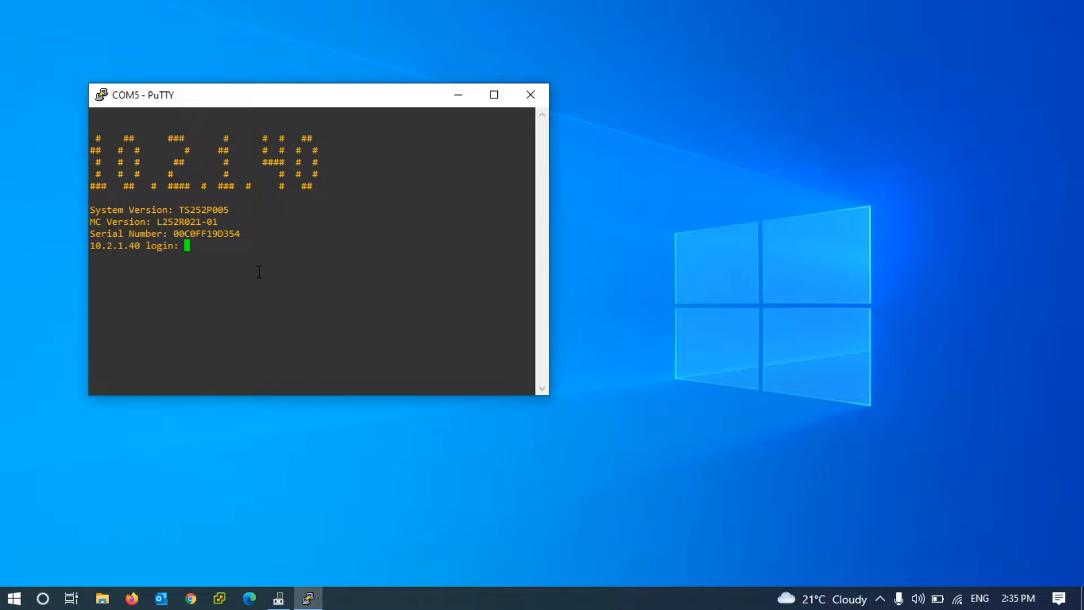
# Log in as 'restoredefault' to reset the storage to defaults and reboot
pyautogui.write('re')
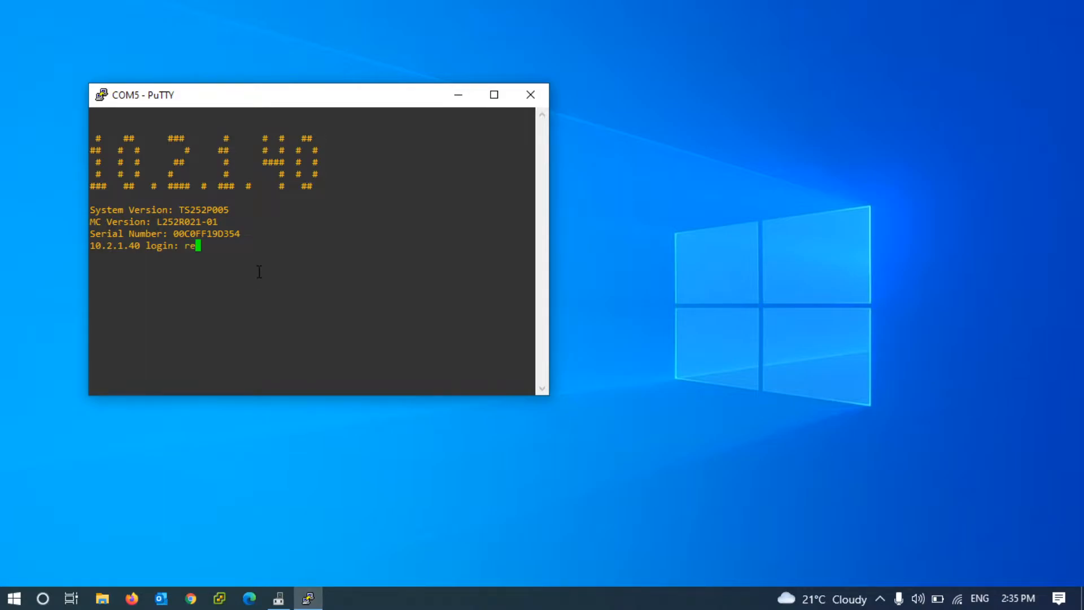
pyautogui.write('s')
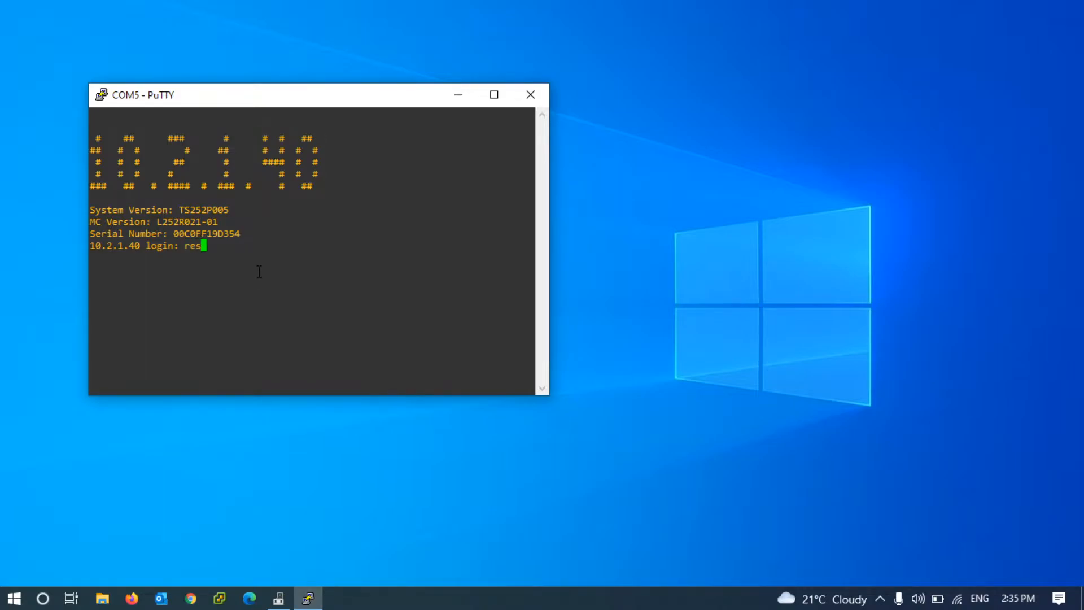
pyautogui.write('tore')
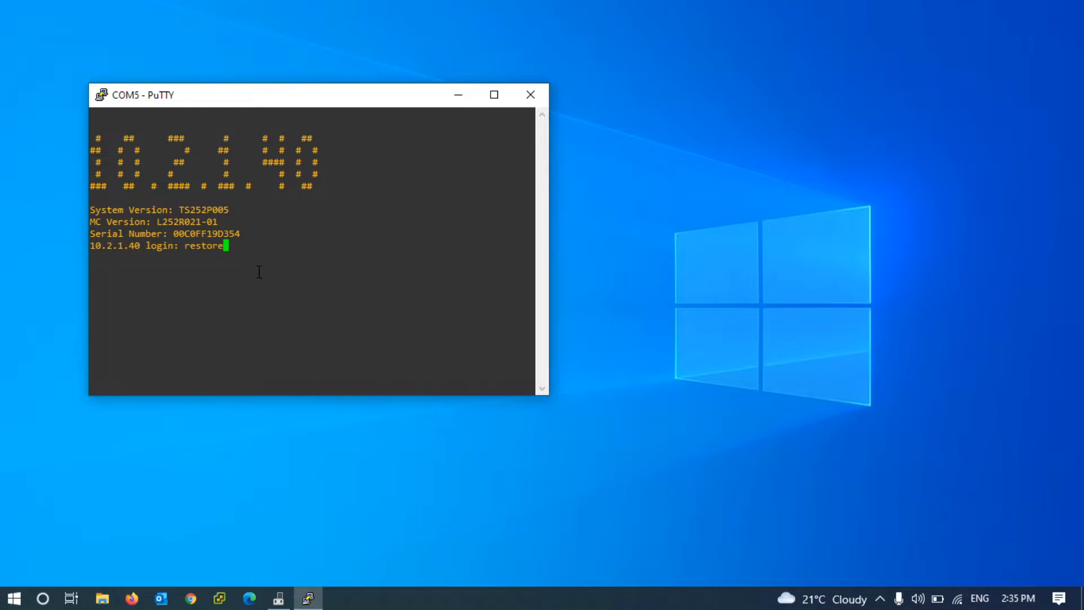
pyautogui.write('def')
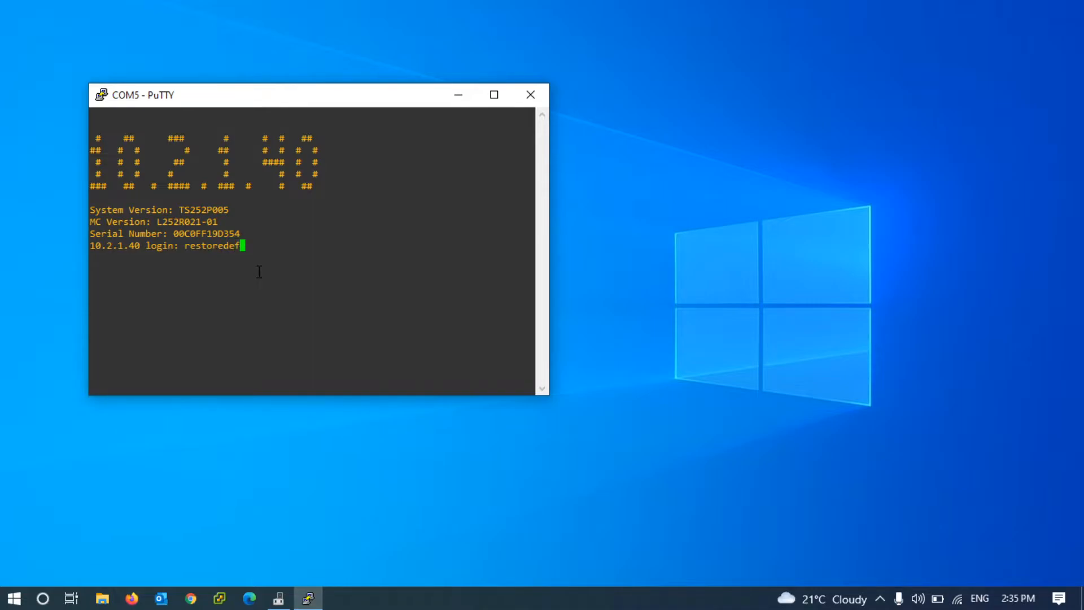
pyautogui.write('ault')
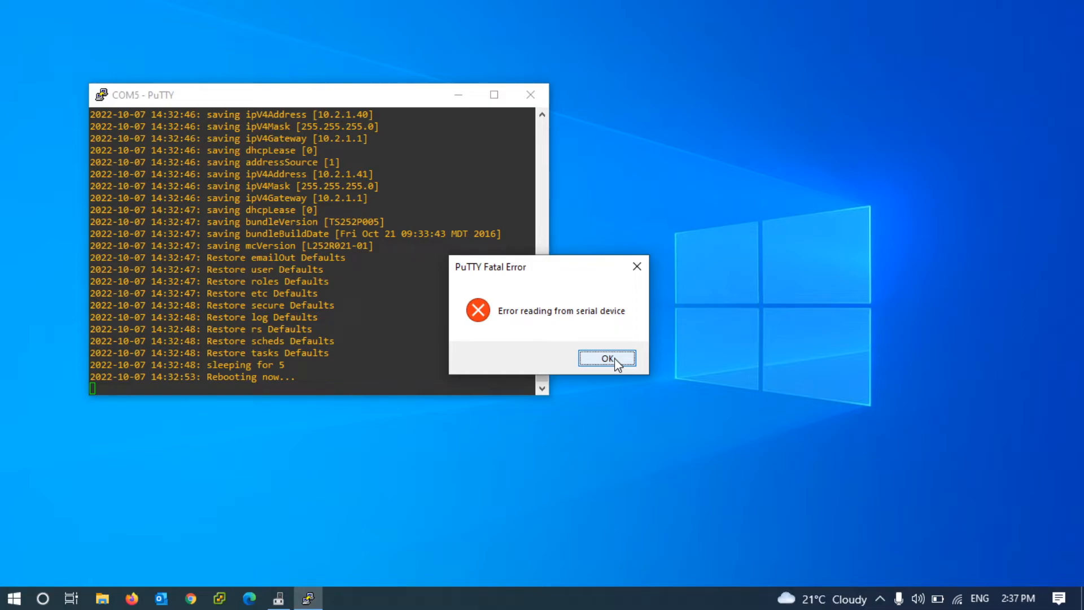
# Dismiss the PuTTY Fatal Error serial read dialog
pyautogui.click(607, 358)
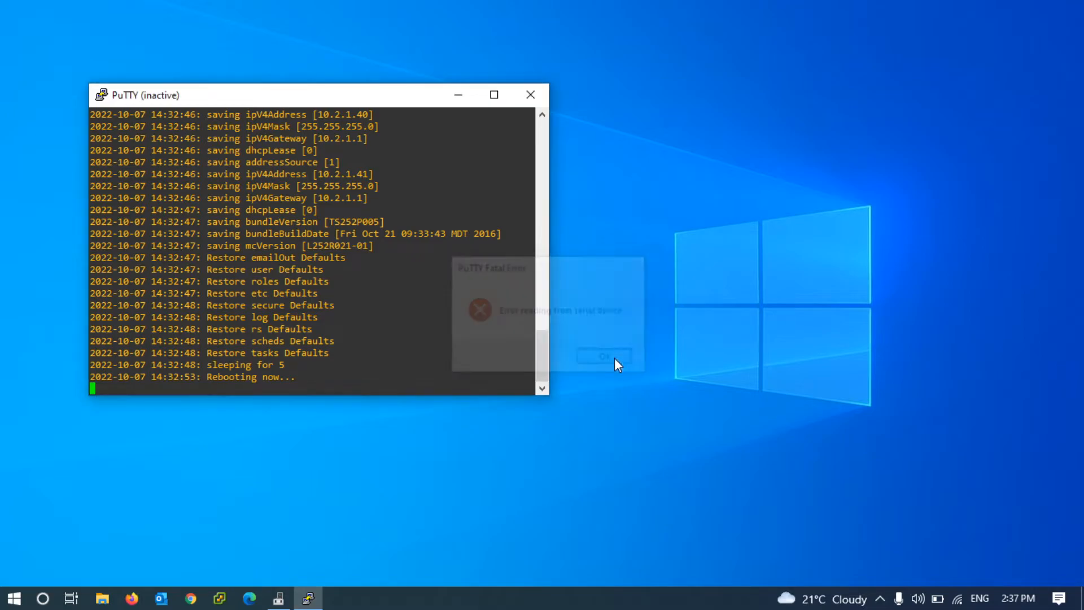
pyautogui.click(603, 356)
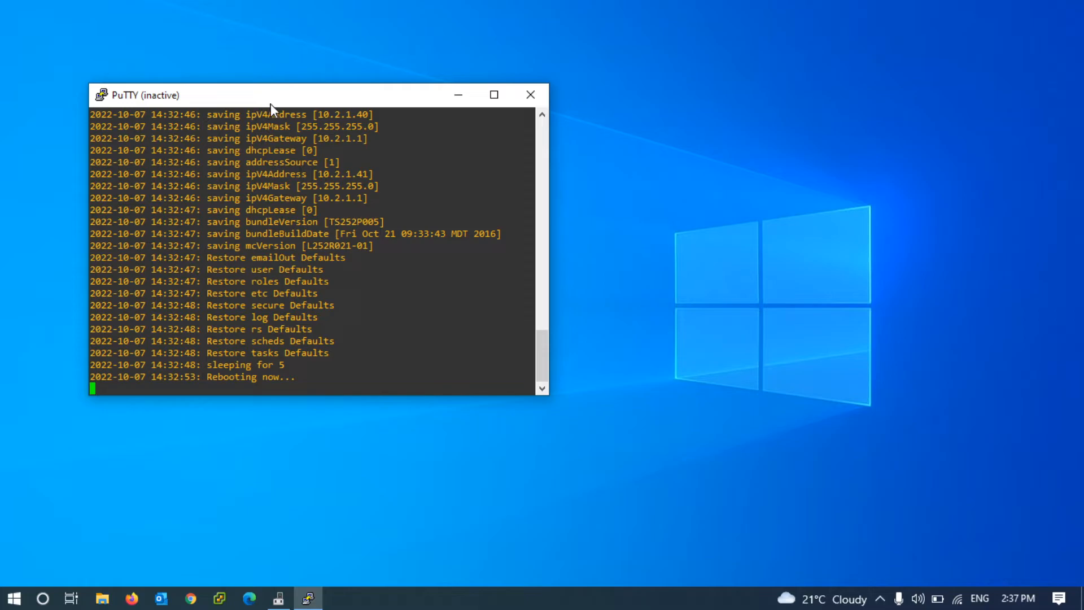
pyautogui.moveTo(325, 196)
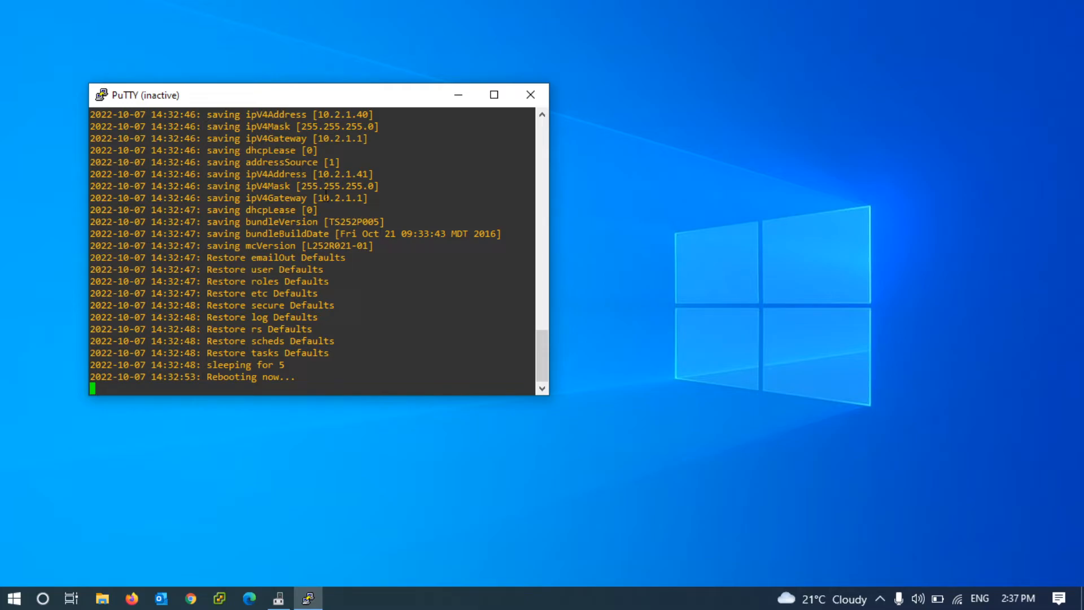
pyautogui.moveTo(299, 103)
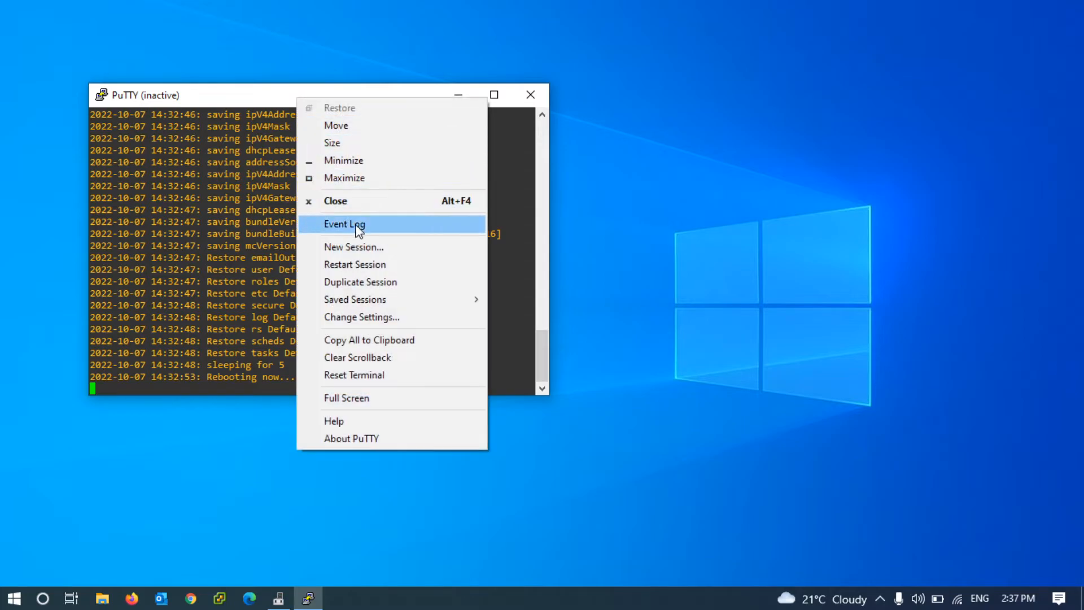
pyautogui.moveTo(354, 264)
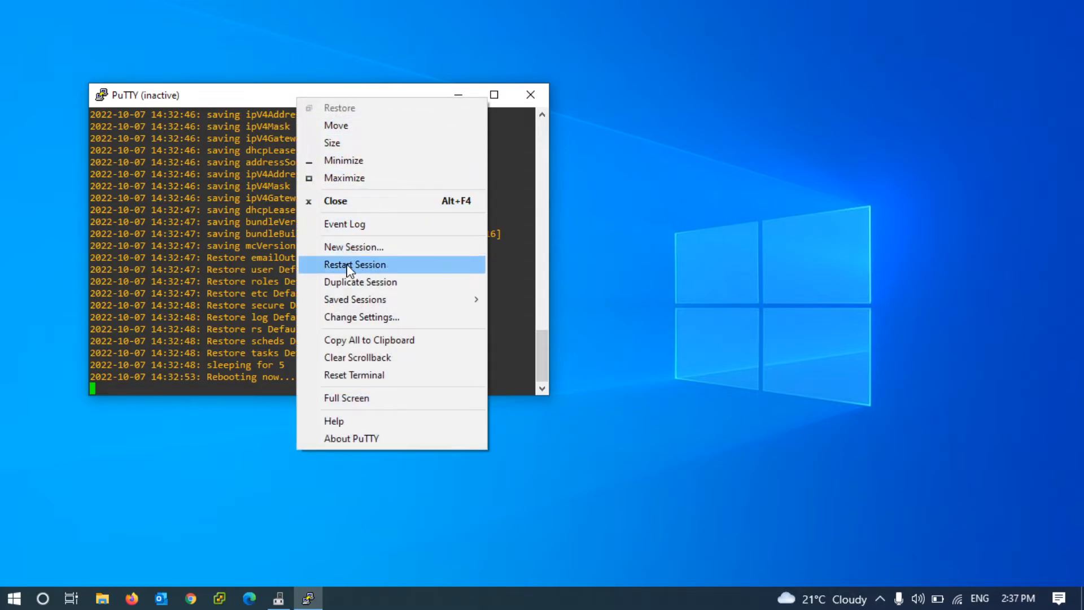
# Restart the session and log in as 'manage', retrying after failed attempts
pyautogui.click(354, 264)
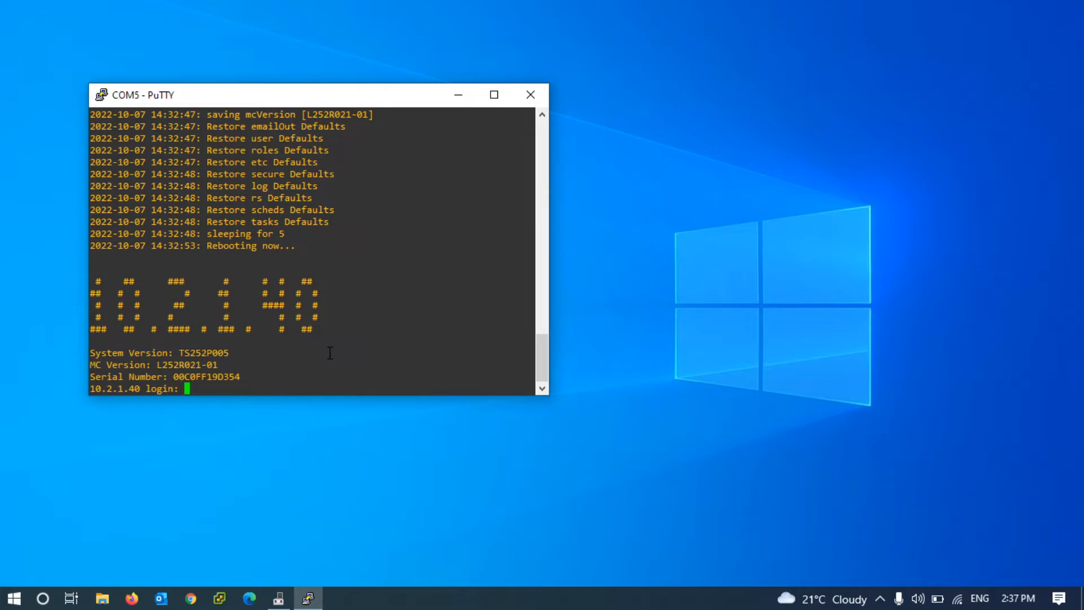
pyautogui.write('manage')
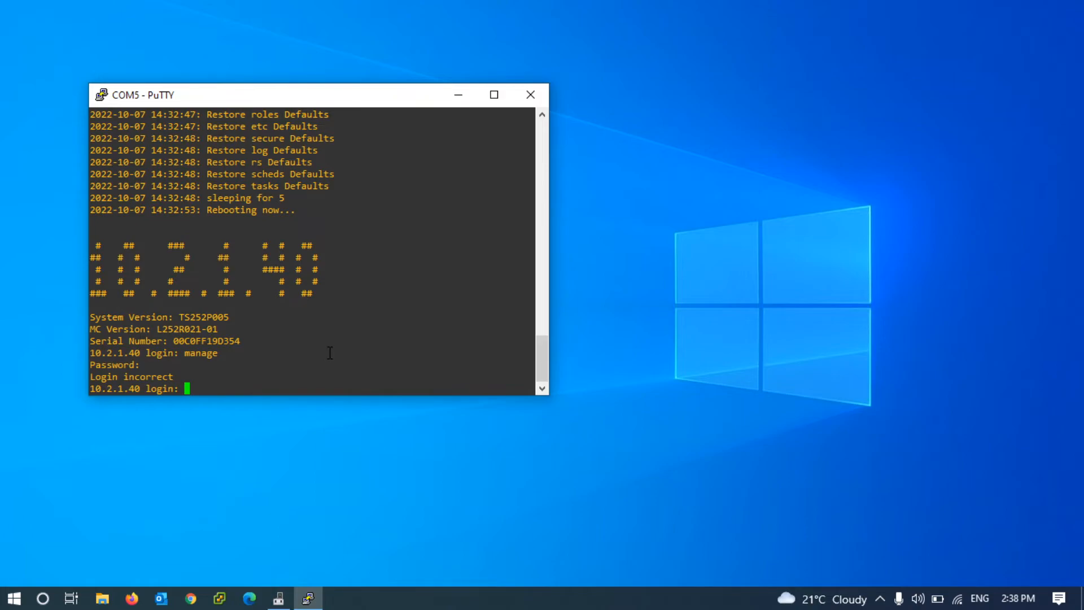
pyautogui.write('manage')
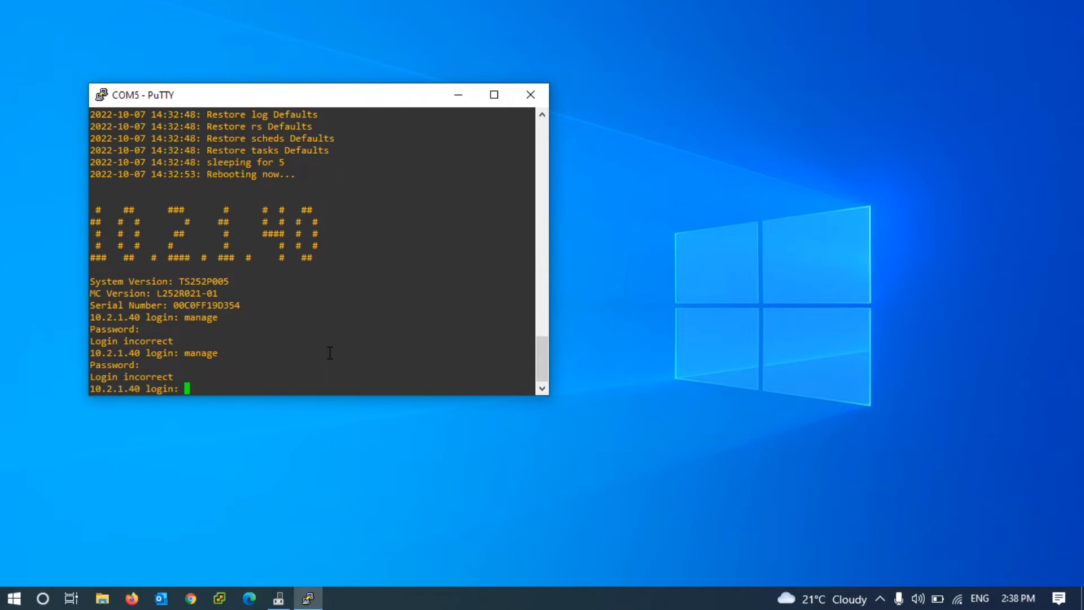
pyautogui.write('manage')
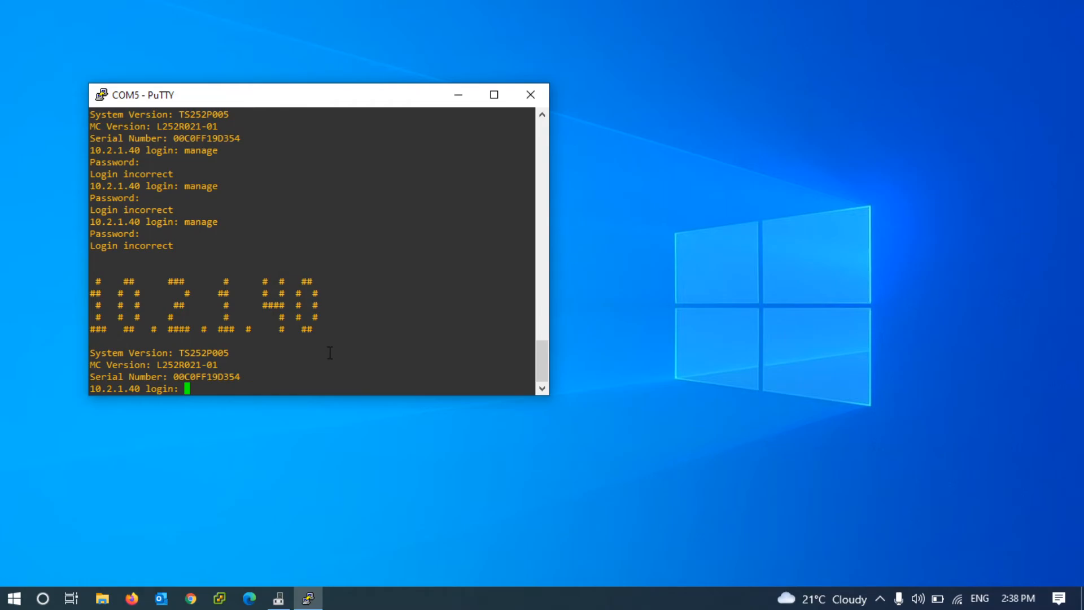
pyautogui.write('manage')
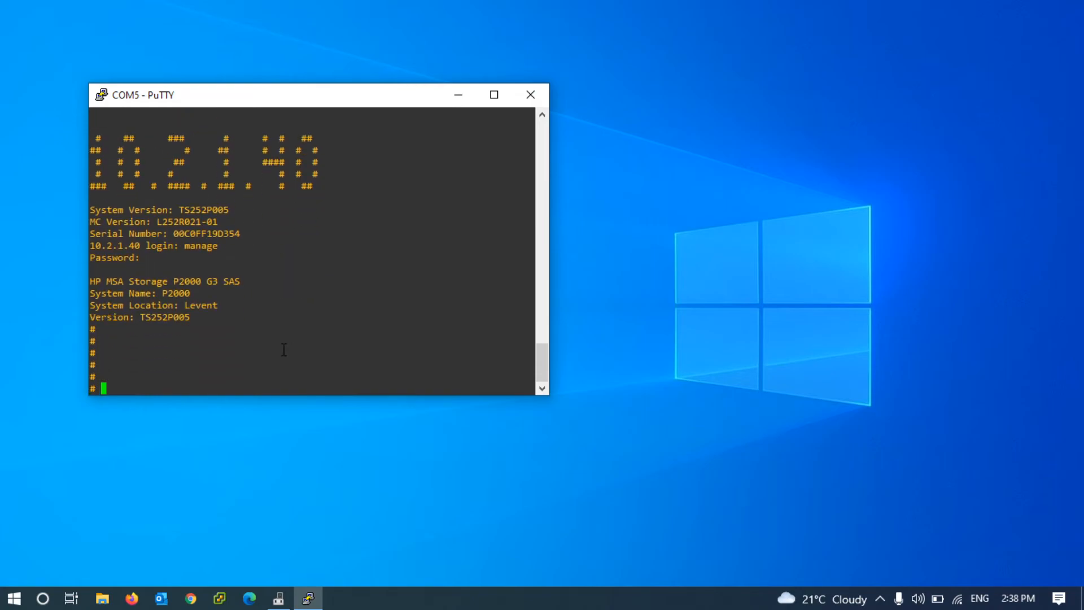
# Run 'set password' and enter the new password twice
pyautogui.write('set pas')
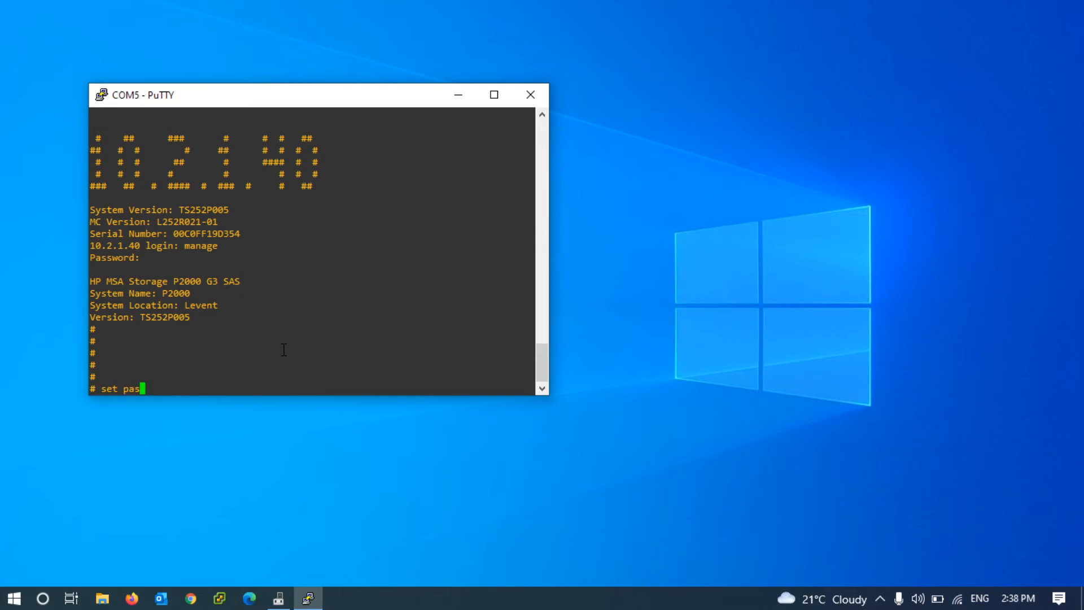
pyautogui.write('sword')
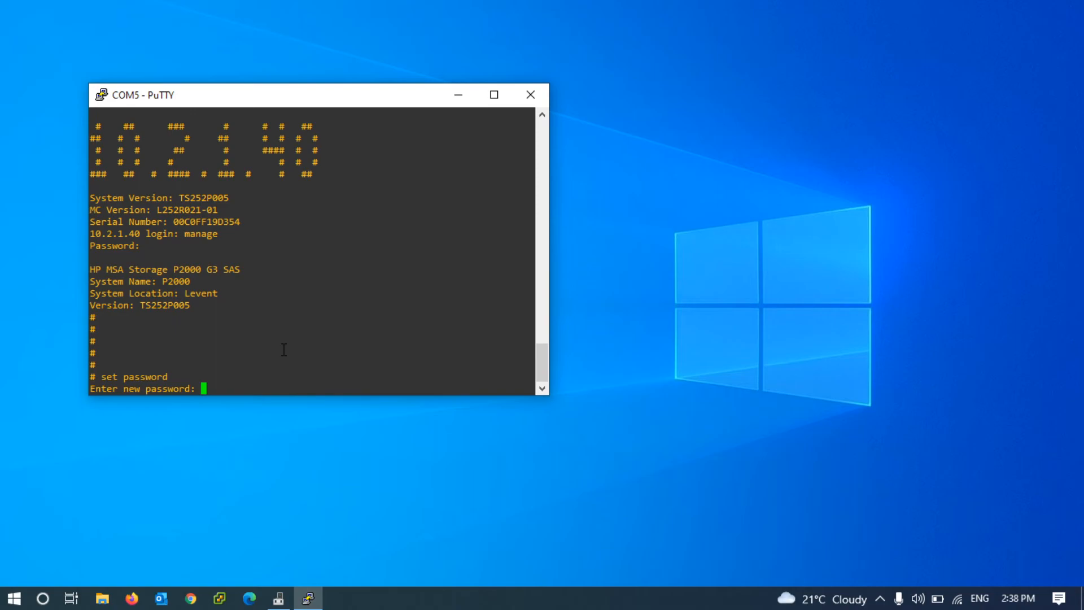
pyautogui.write('****')
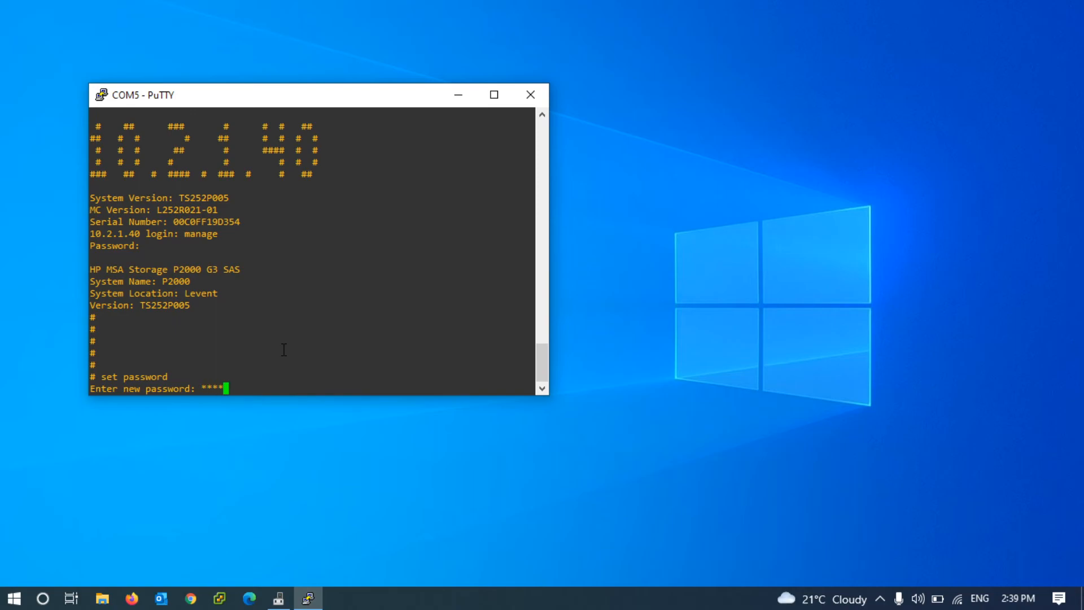
pyautogui.write('****')
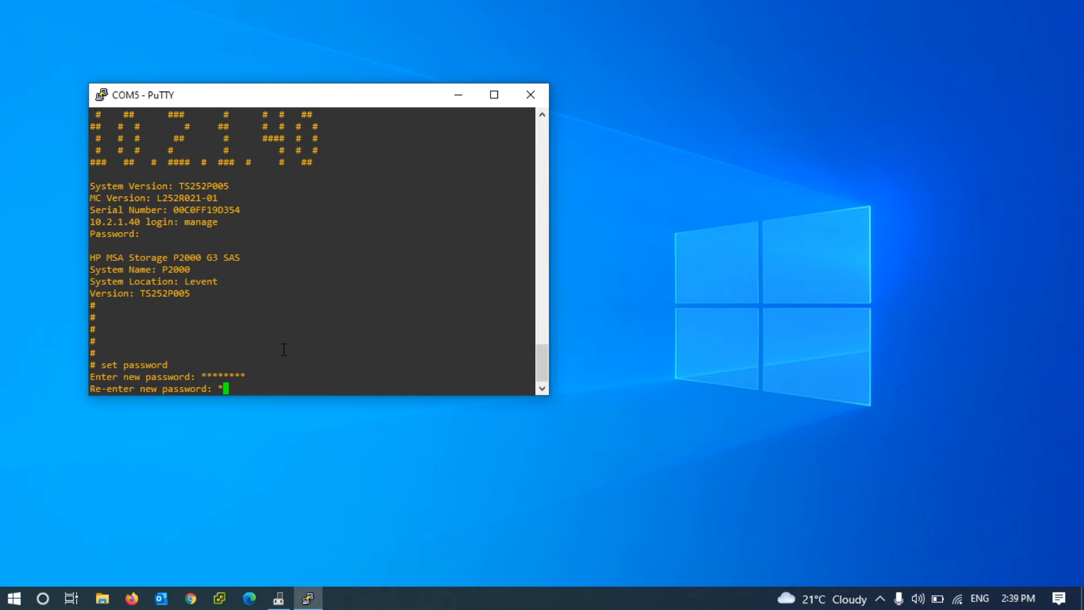
pyautogui.write('********')
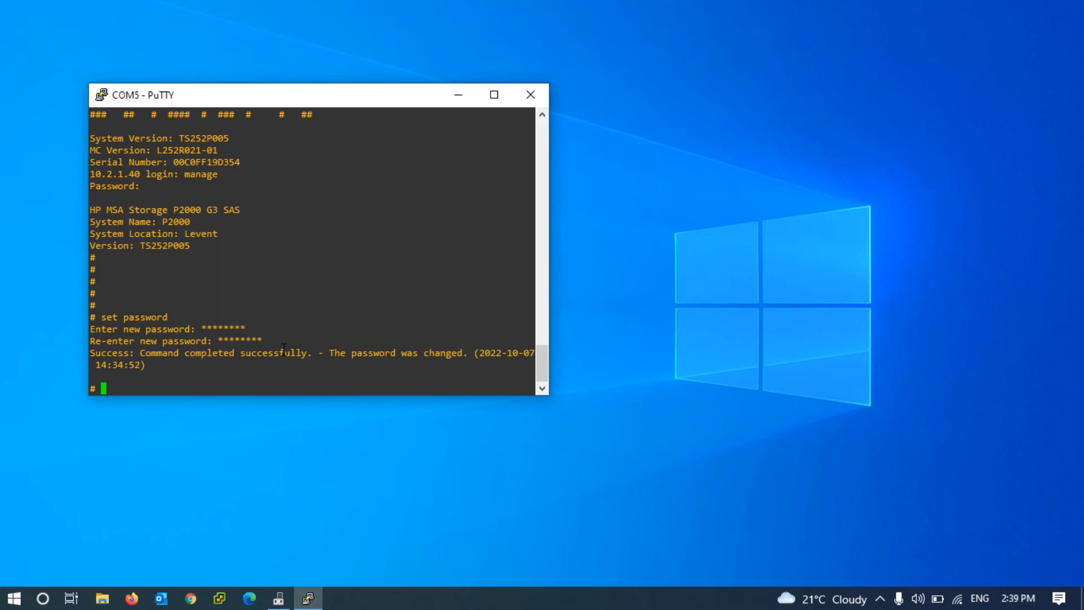
pyautogui.moveTo(199, 563)
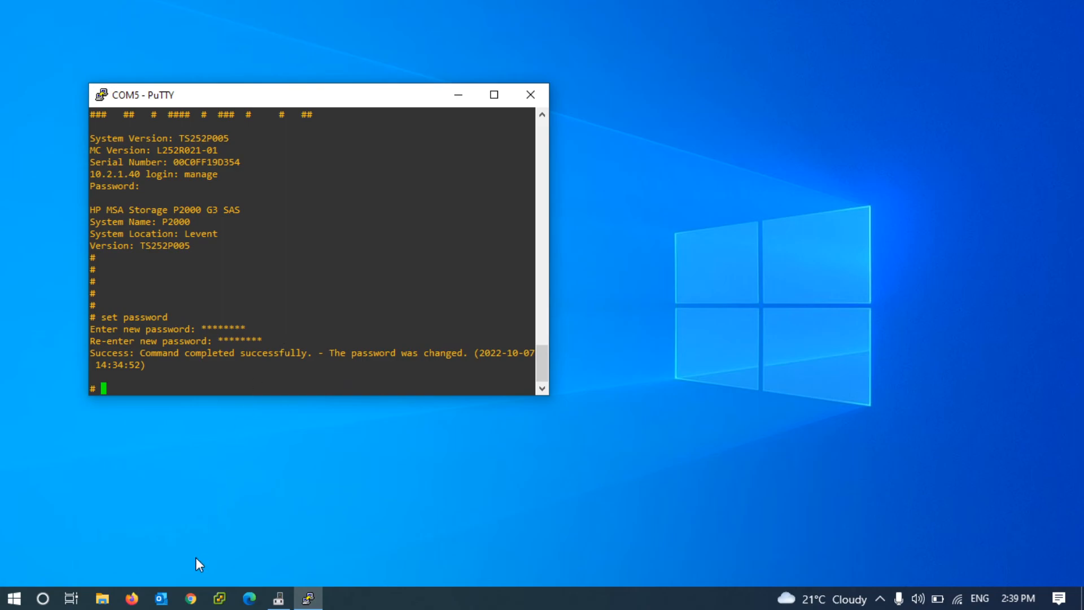